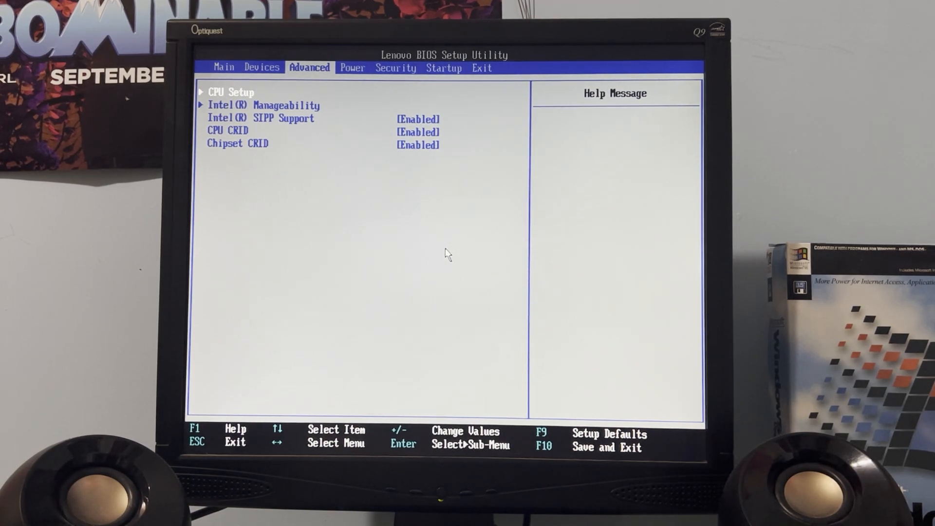
Move from Power to the Startup tab and open Primary Boot Sequence
{"action": "key", "text": "right"}
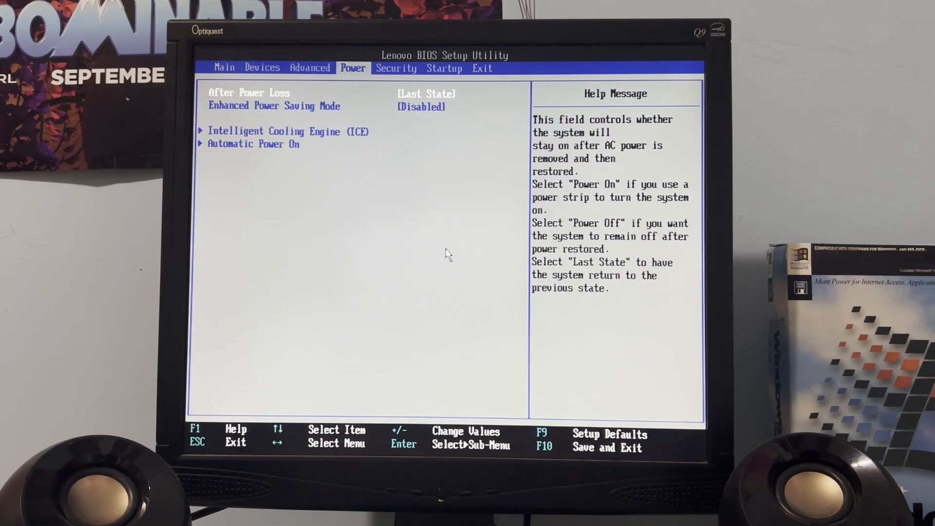
{"action": "key", "text": "Right"}
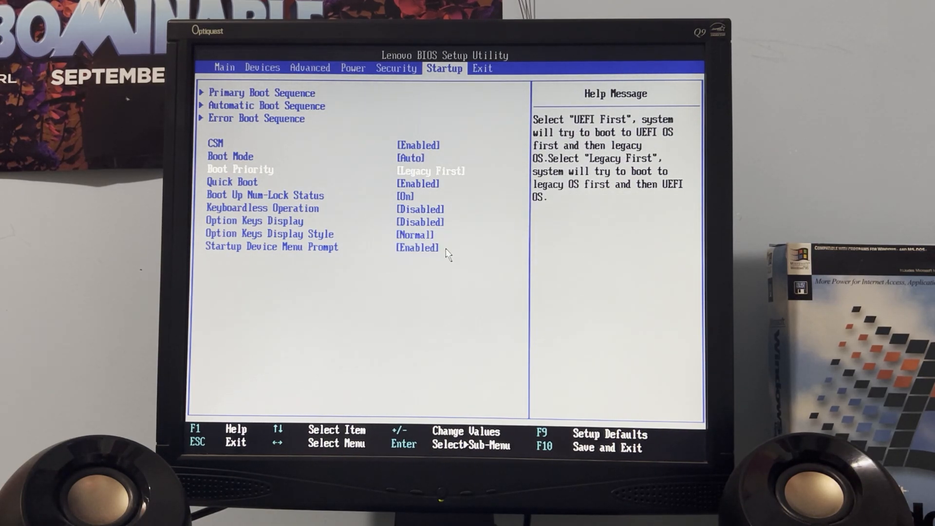
{"action": "key", "text": "Enter"}
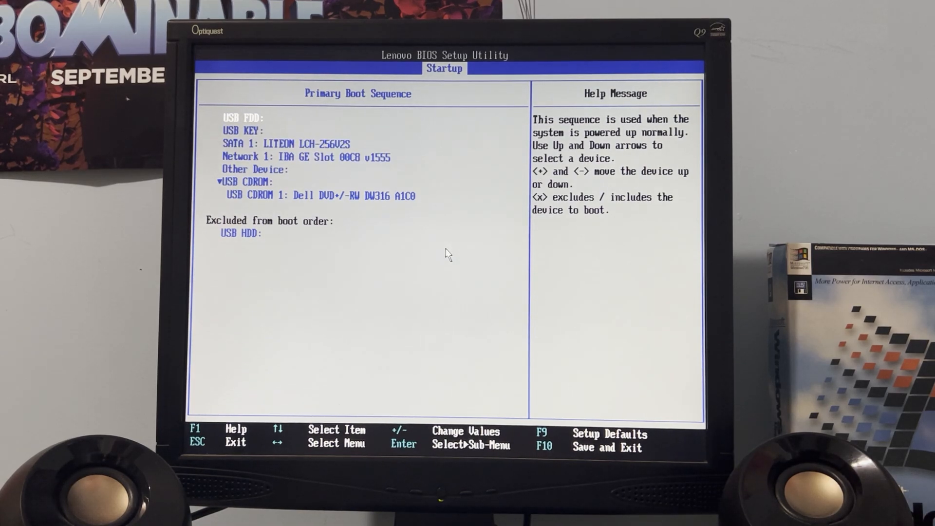
Exit BIOS setup so the PC reboots to the Startup Interrupt Menu
{"action": "key", "text": "right"}
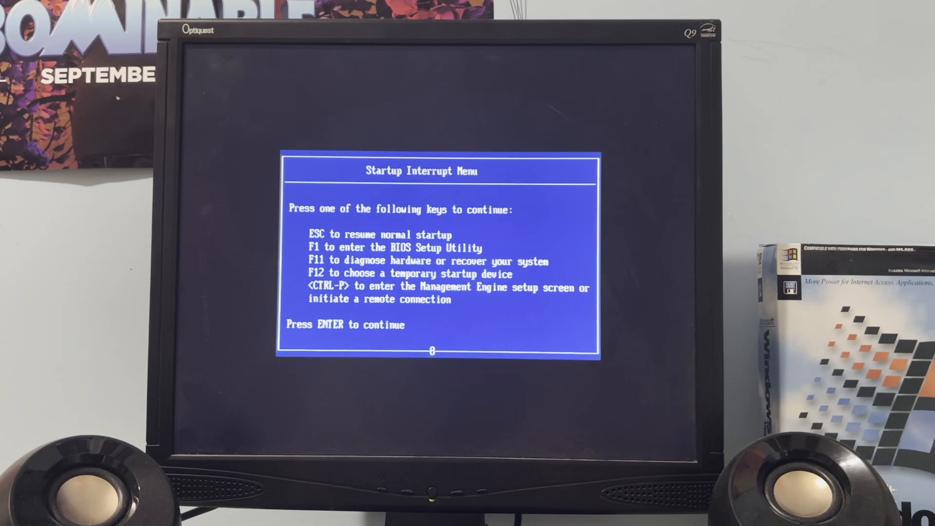
Use the F12 startup device menu to boot once from USB CDROM: Dell DVD+/-RW DW316
{"action": "key", "text": "f12"}
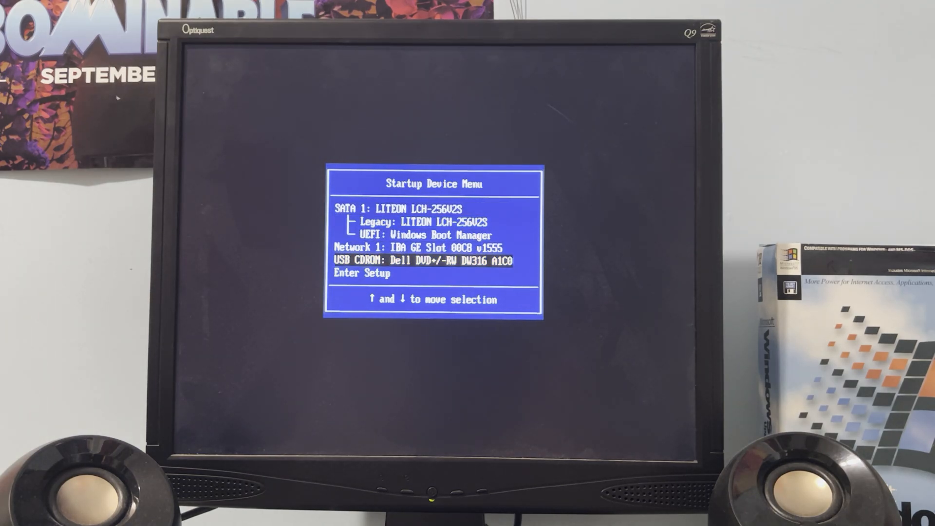
{"action": "key", "text": "Return"}
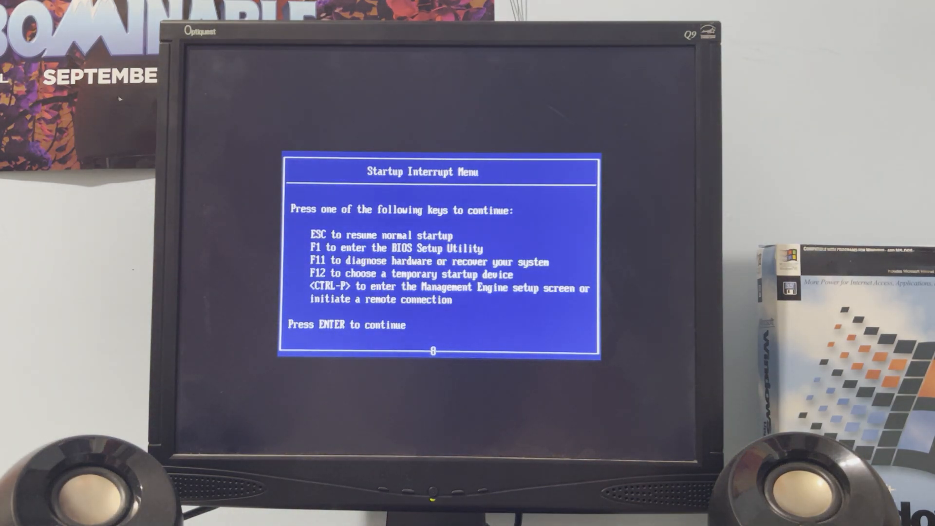
Choose Legacy: Dell DVD+/-RW DW316 A1C0 from the F12 startup device menu
{"action": "key", "text": "f12"}
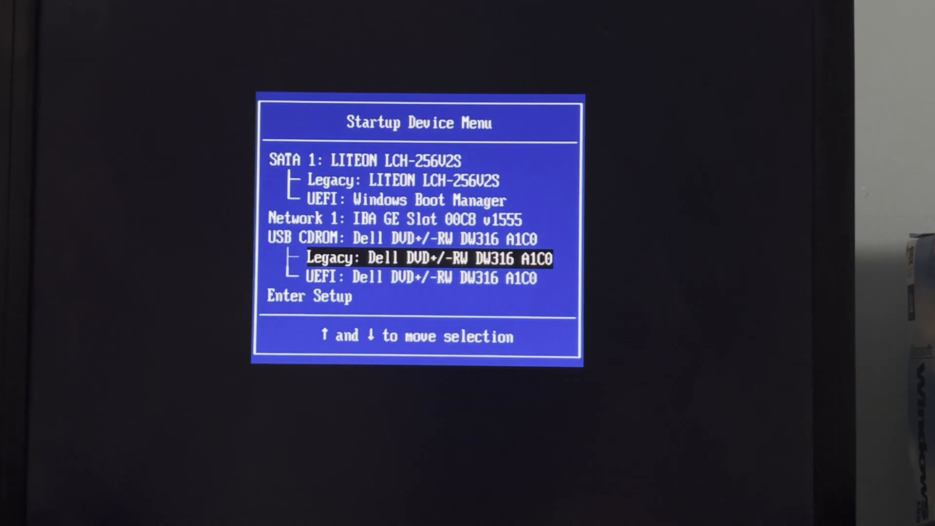
{"action": "key", "text": "Return"}
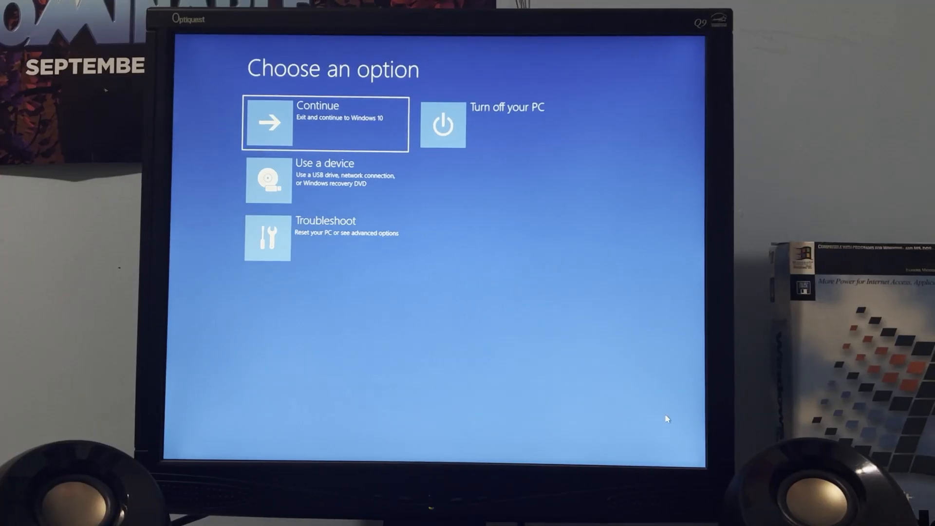
{"action": "mouse_move", "coordinate": [361, 192]}
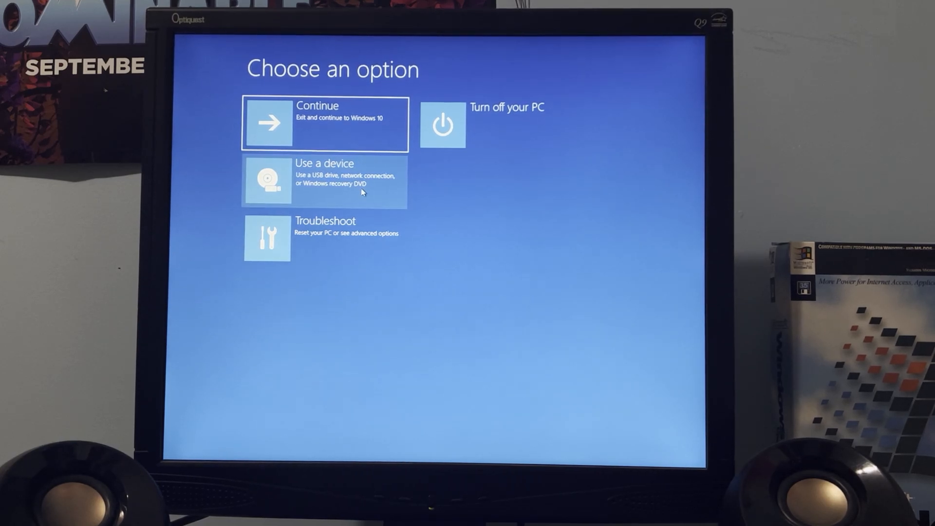
Pick Use a device, then Dell DVD+/-RW DW316 A1C0 to reboot from it
{"action": "left_click", "coordinate": [323, 180]}
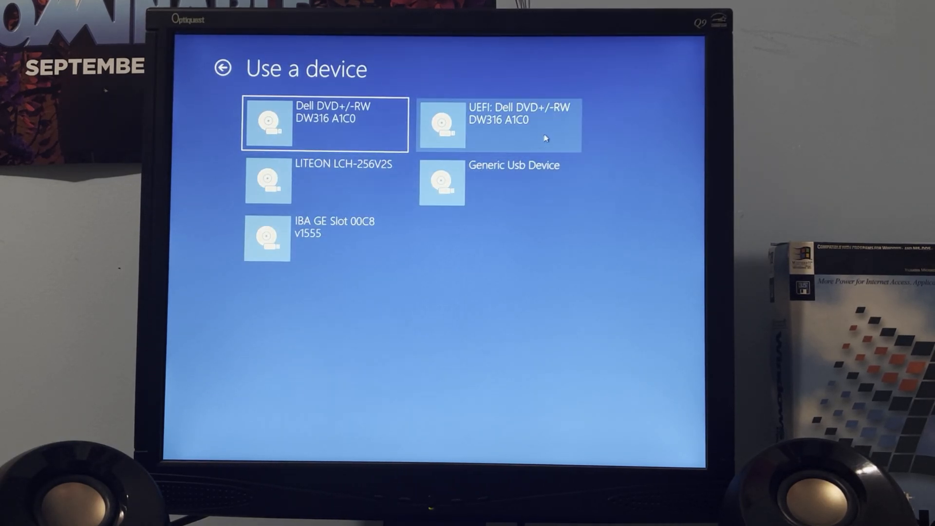
{"action": "mouse_move", "coordinate": [373, 123]}
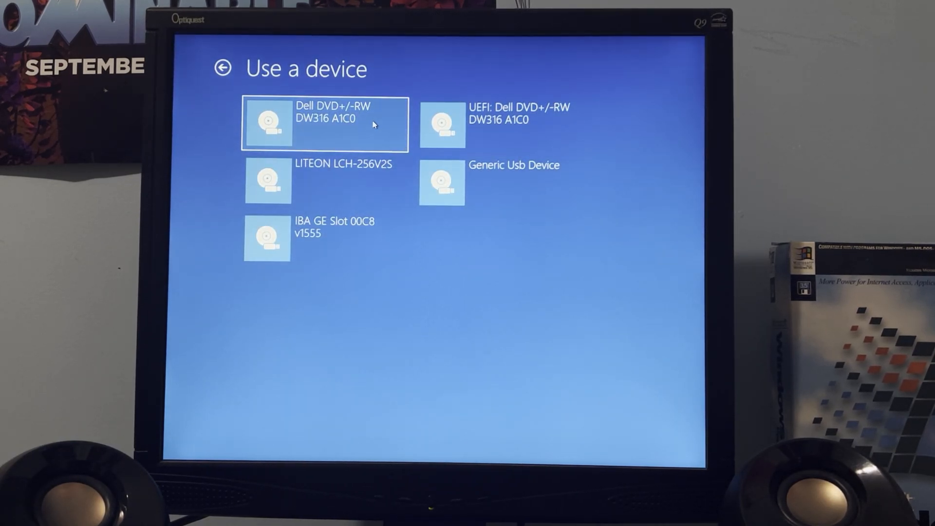
{"action": "left_click", "coordinate": [324, 123]}
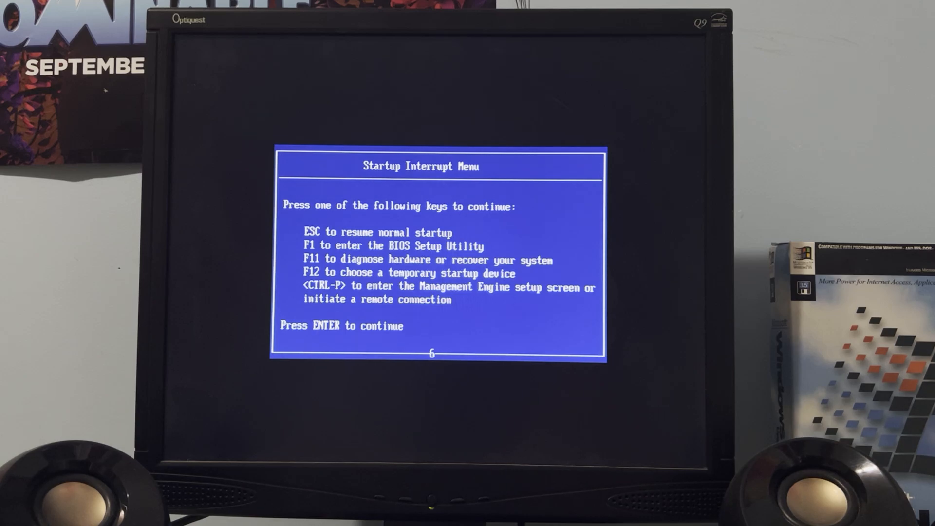
Boot Legacy: Dell DVD+/-RW DW316 A1C0 via F12, reaching 'Windows is loading files...'
{"action": "key", "text": "f12"}
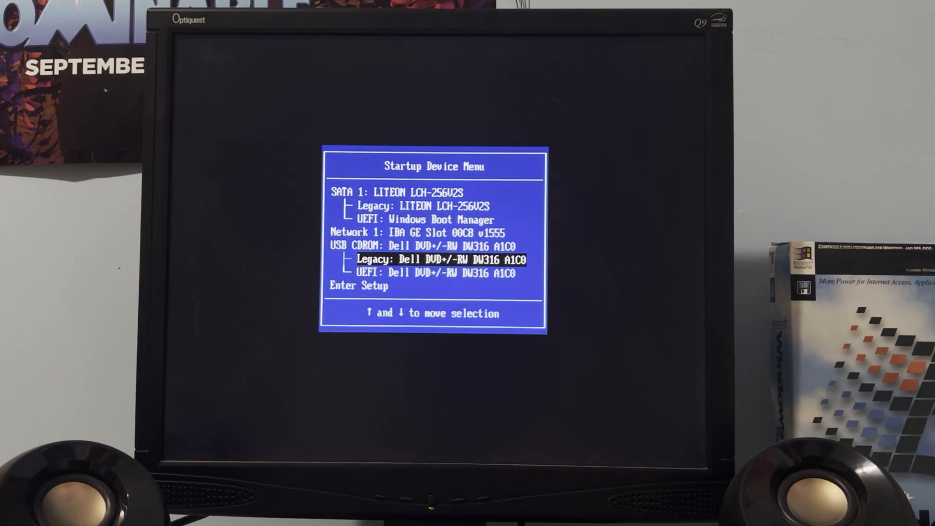
{"action": "key", "text": "Return"}
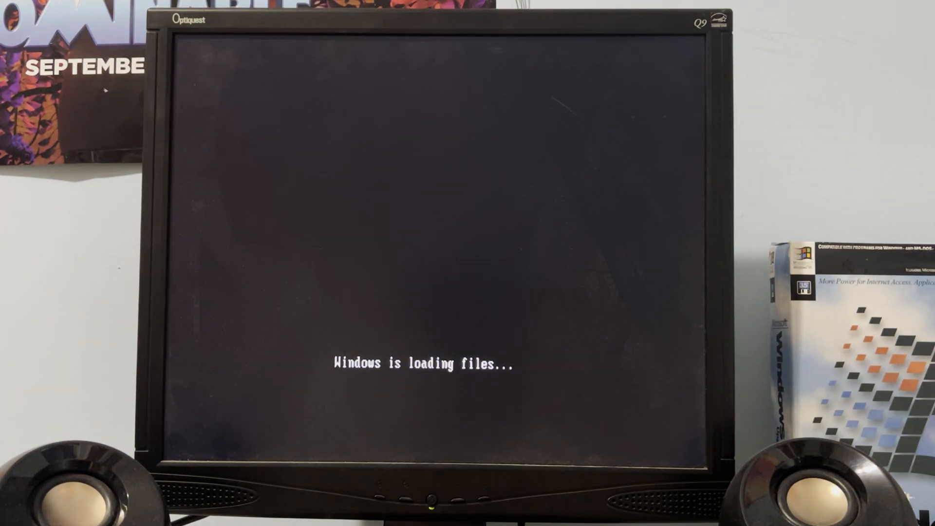